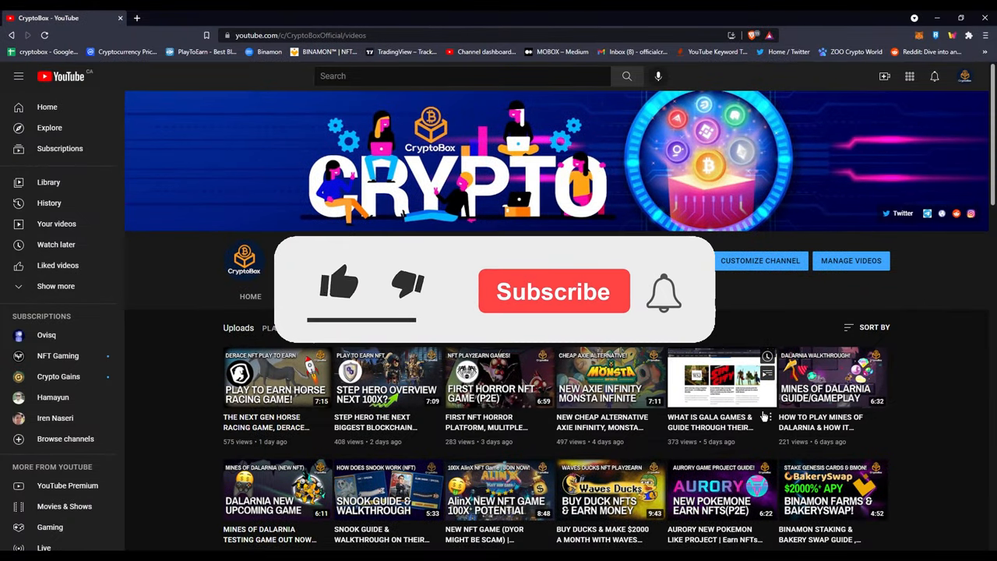
Scroll through the NFTBooks CoinMarketCap price and markets listing, then switch to the NFTBOOKS Twitter tab
click(341, 284)
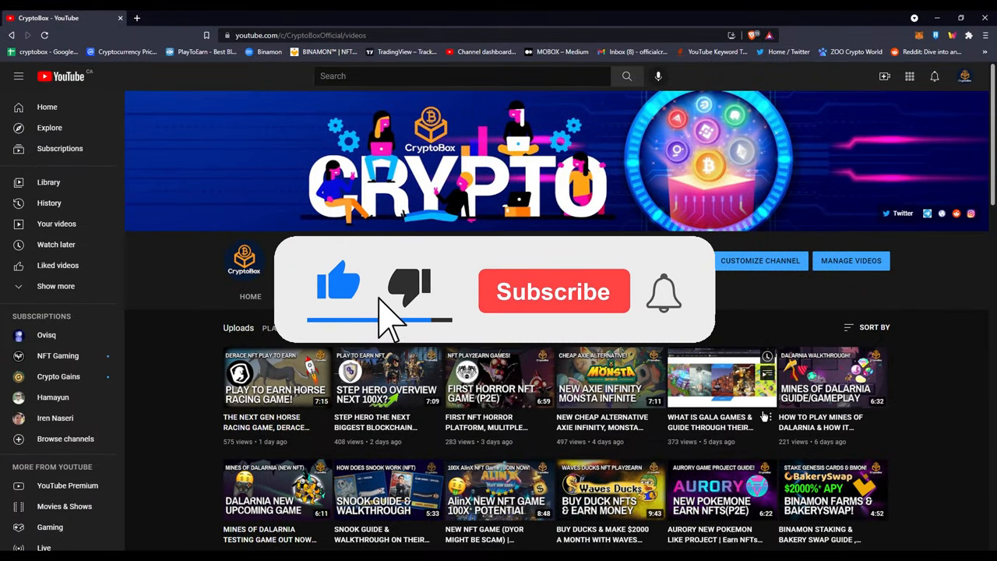
click(554, 292)
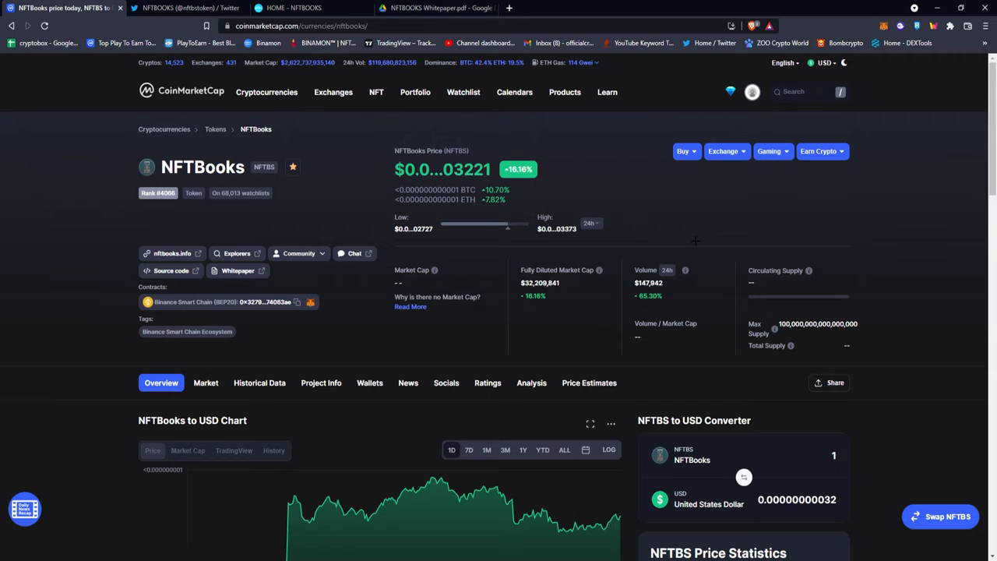
scroll(down, 3)
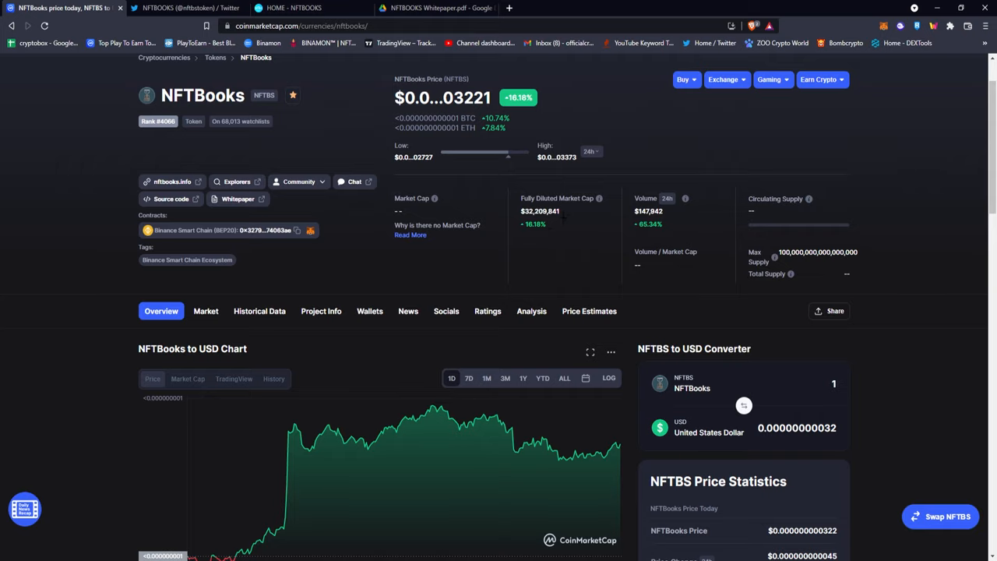
scroll(down, 3)
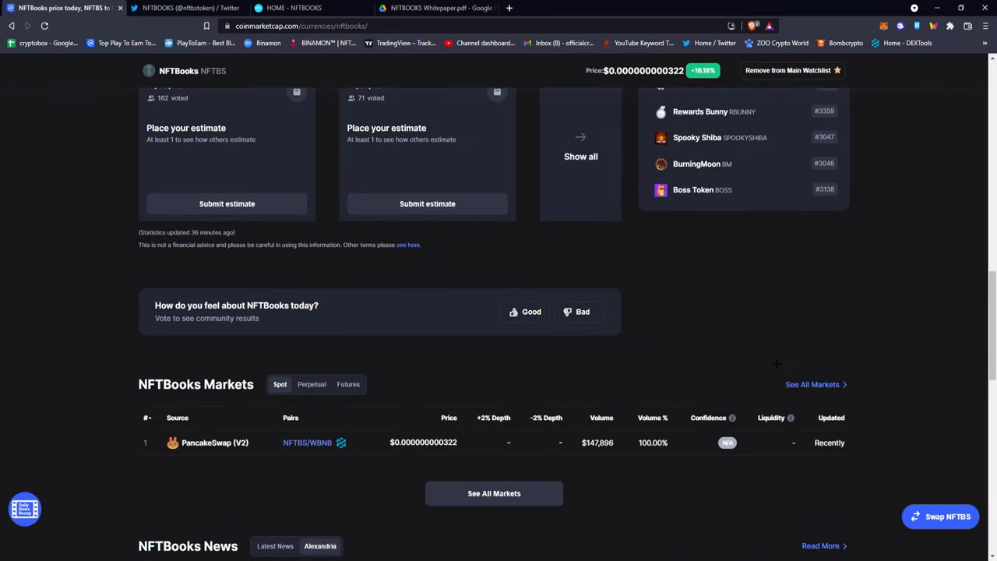
mouse_move(916, 437)
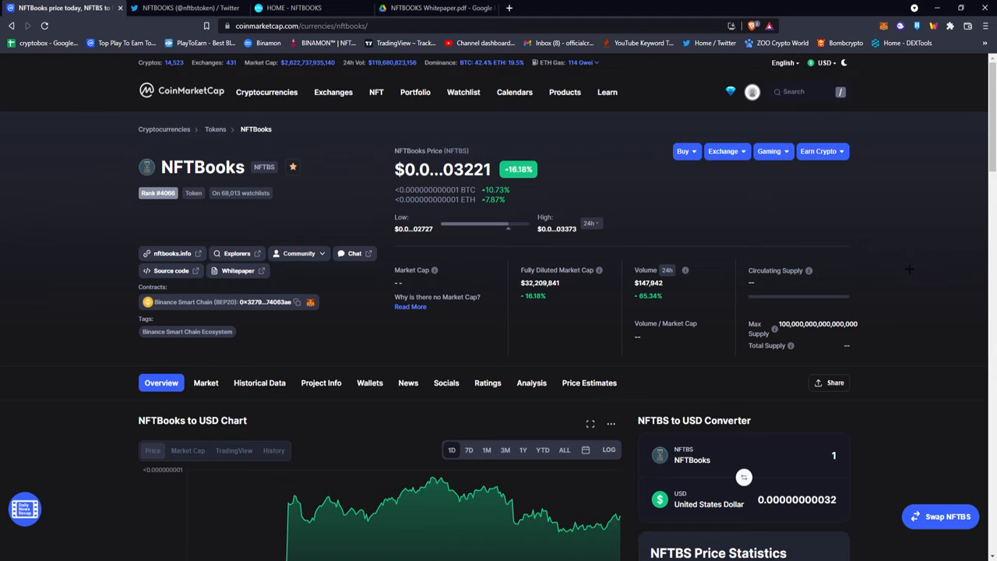
click(187, 13)
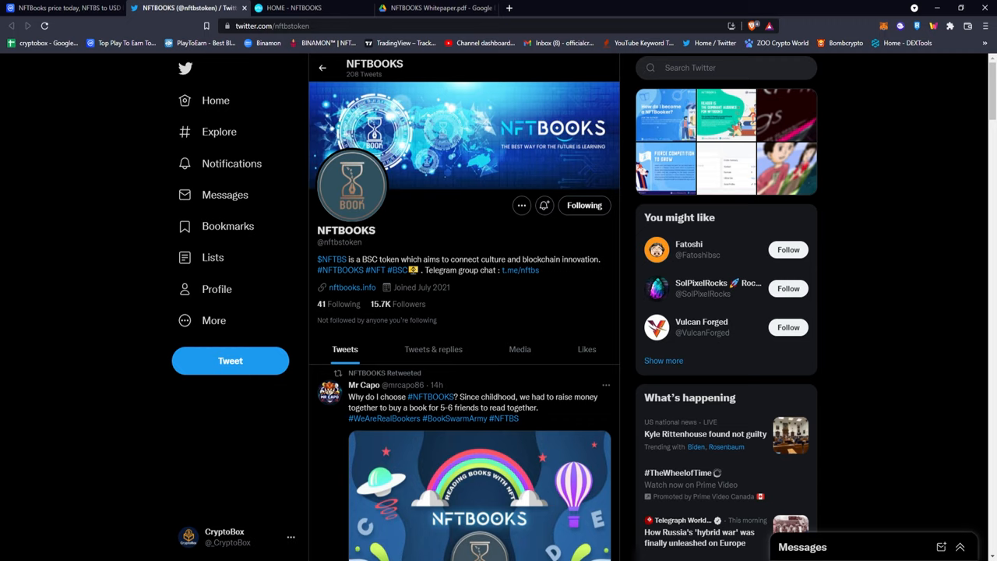
mouse_move(506, 179)
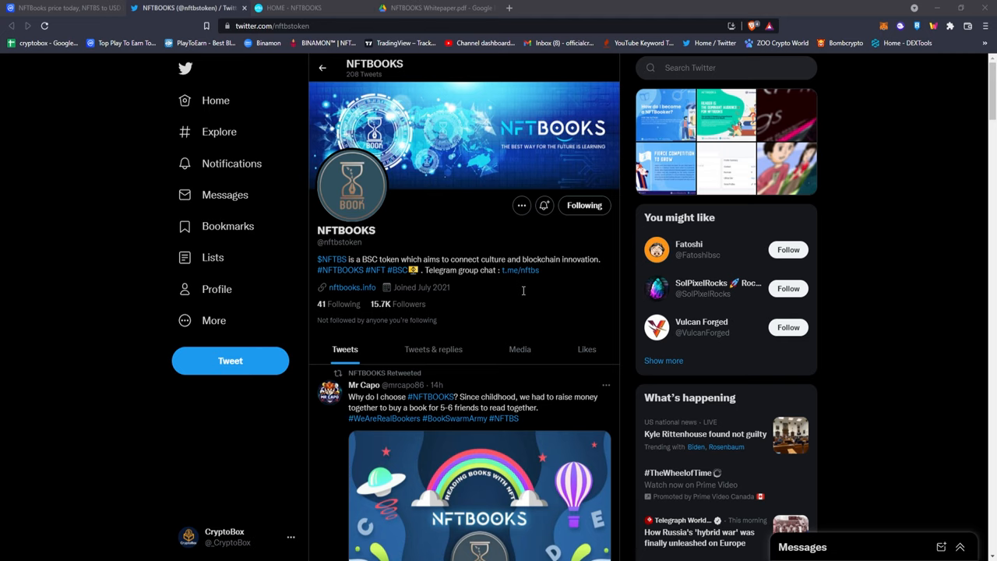
scroll(down, 3)
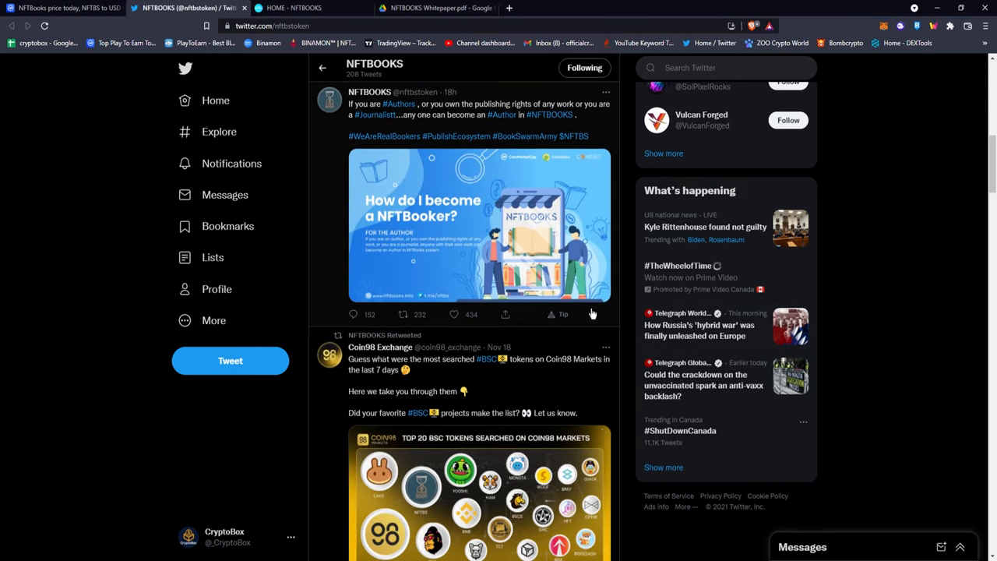
scroll(up, 3)
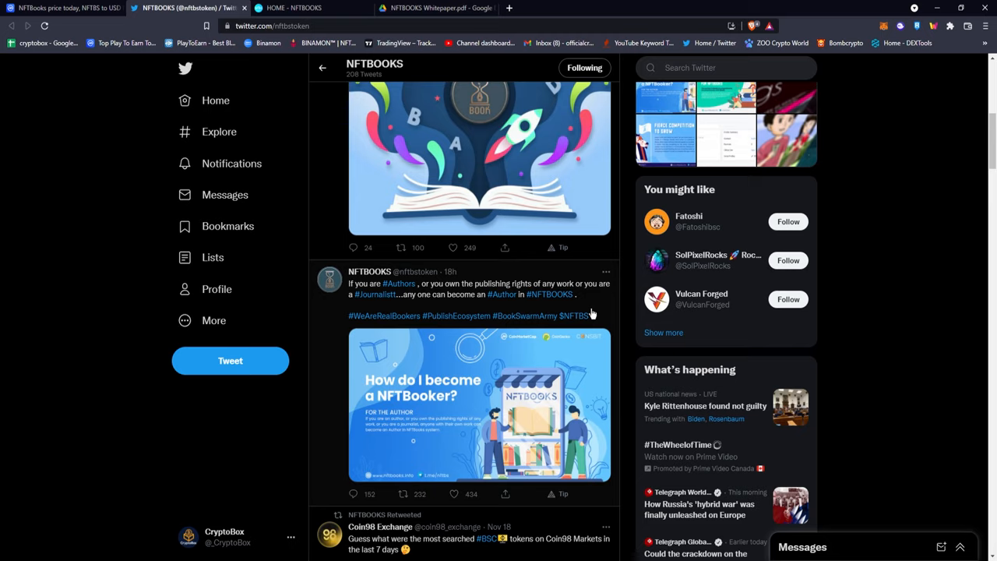
mouse_move(447, 378)
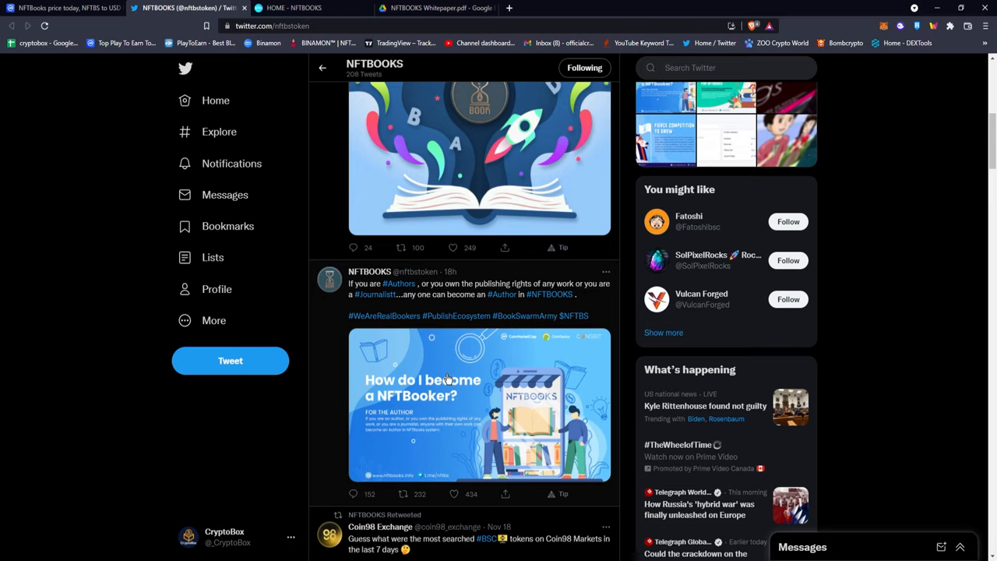
scroll(down, 3)
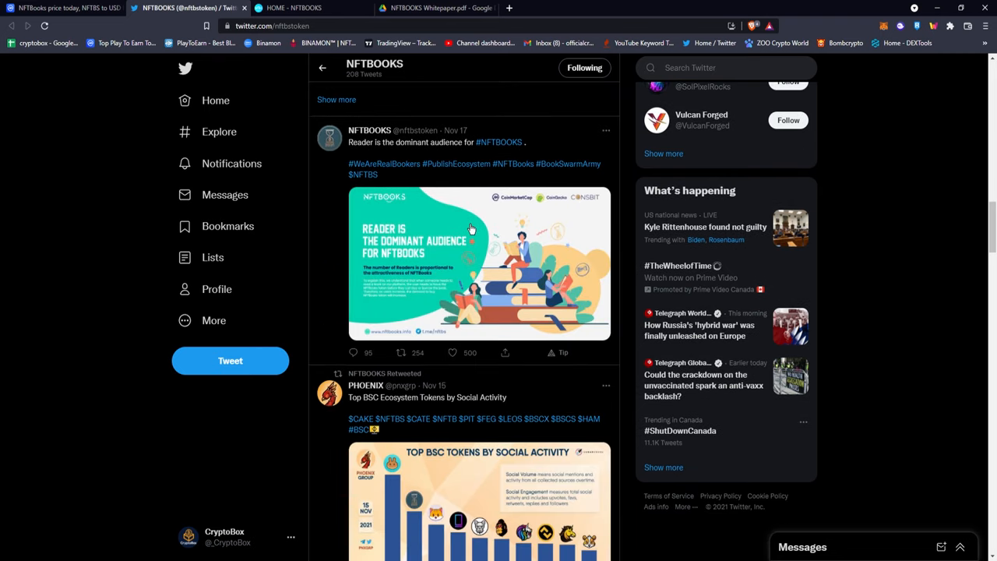
scroll(down, 3)
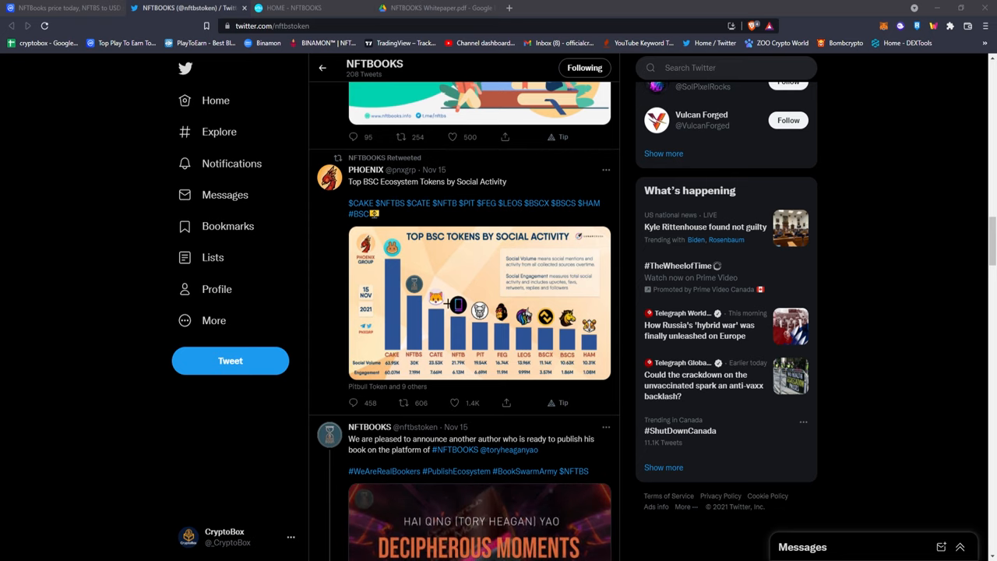
click(457, 304)
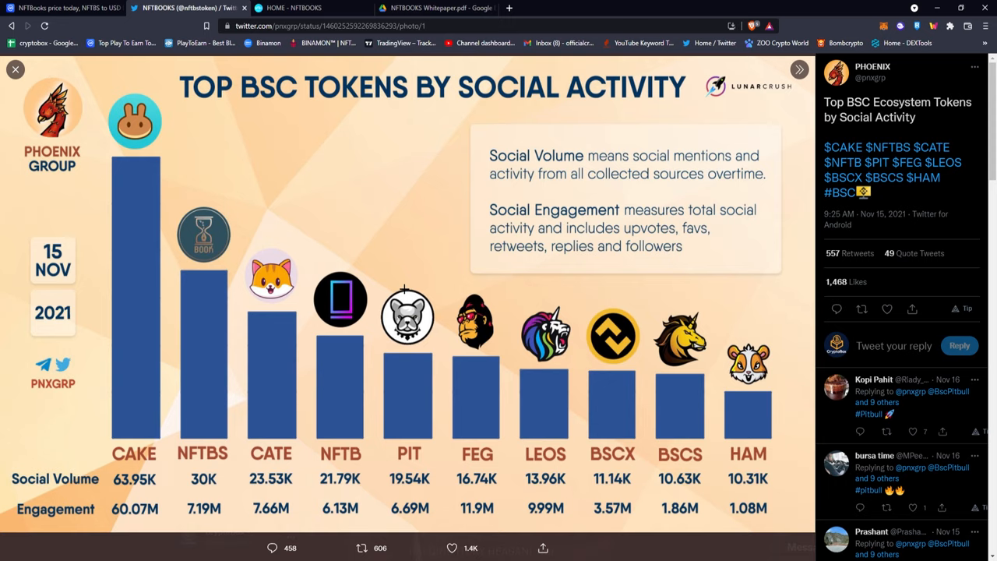
Review the enlarged social activity chart, then switch to the HOME - NFTBOOKS tab
click(15, 72)
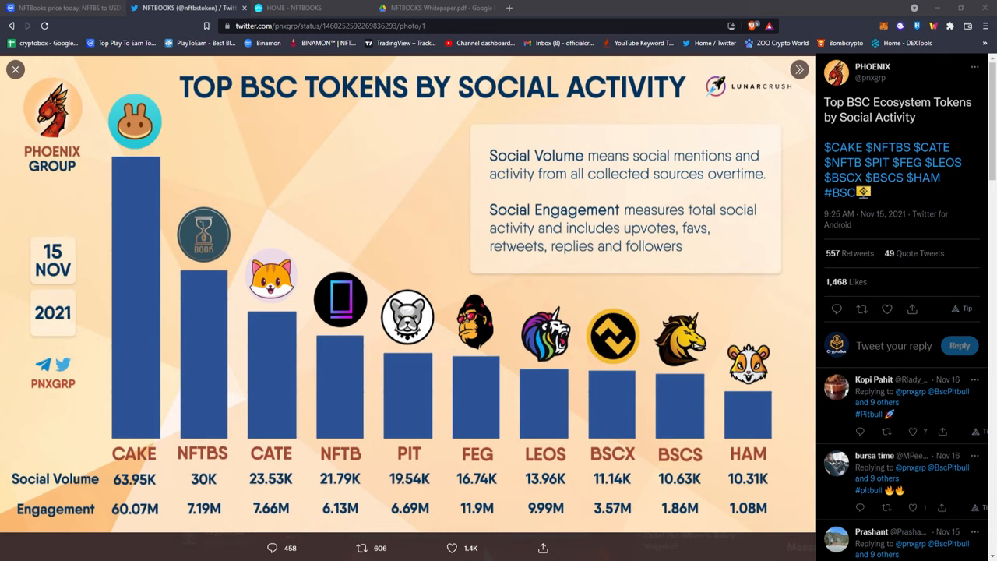
mouse_move(175, 101)
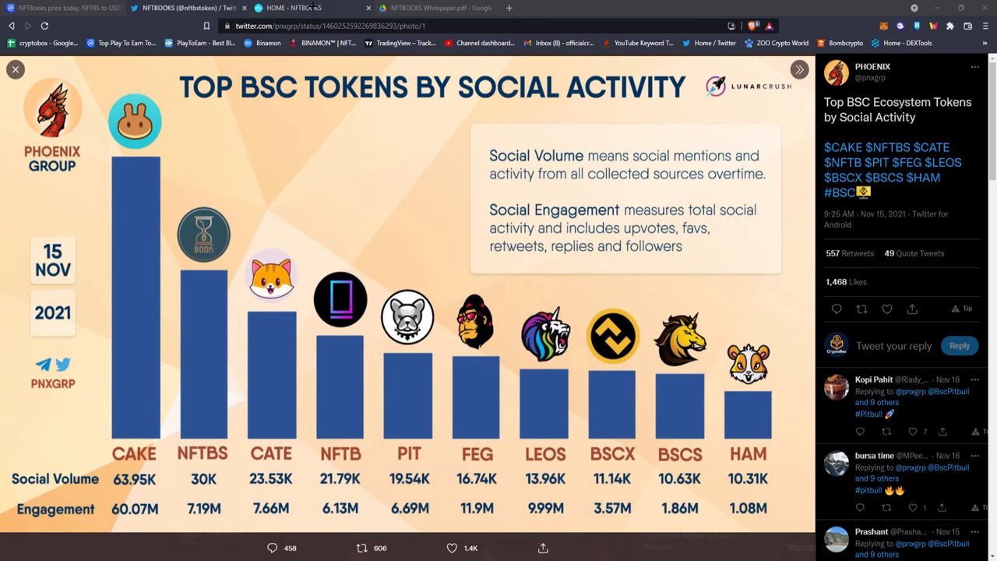
click(309, 9)
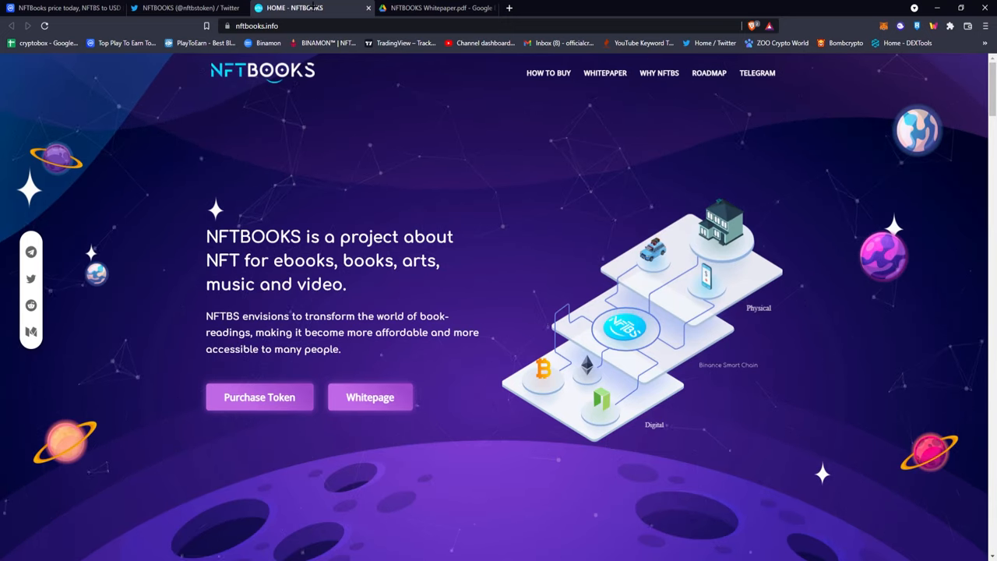
Scroll nftbooks.info past What Is $NFTBS and Why NFTBooks to the Documents Whitepaper section
scroll(down, 3)
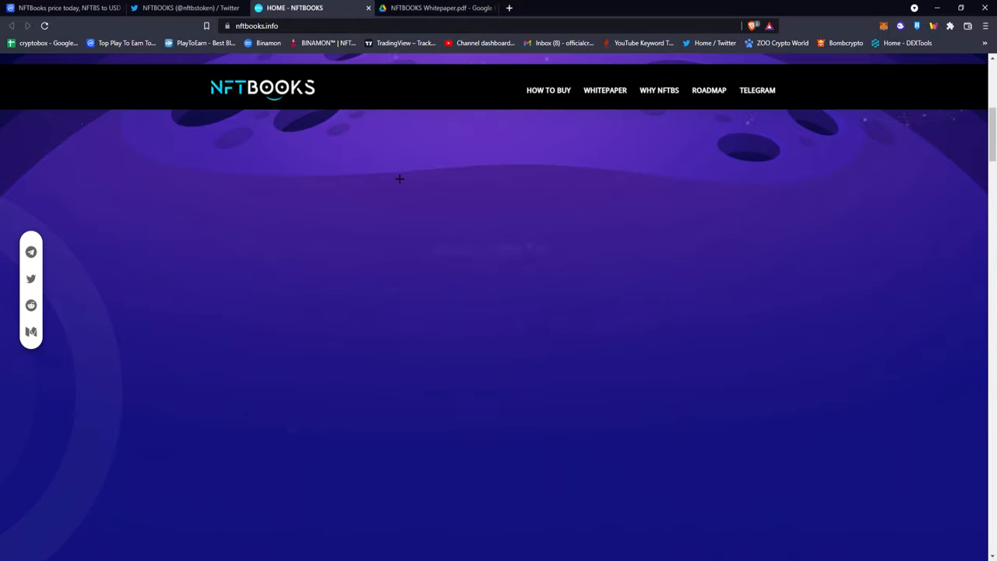
scroll(down, 3)
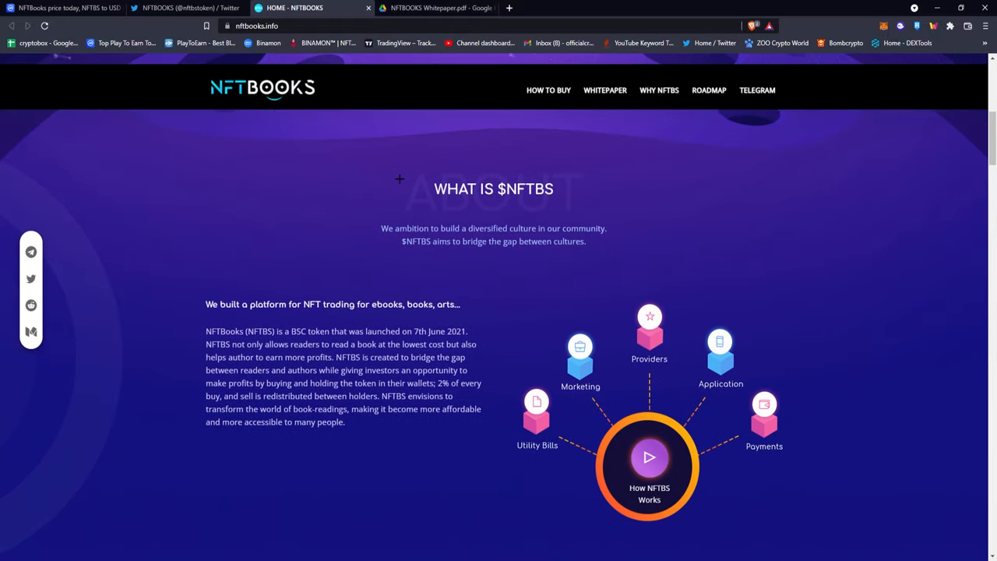
scroll(down, 3)
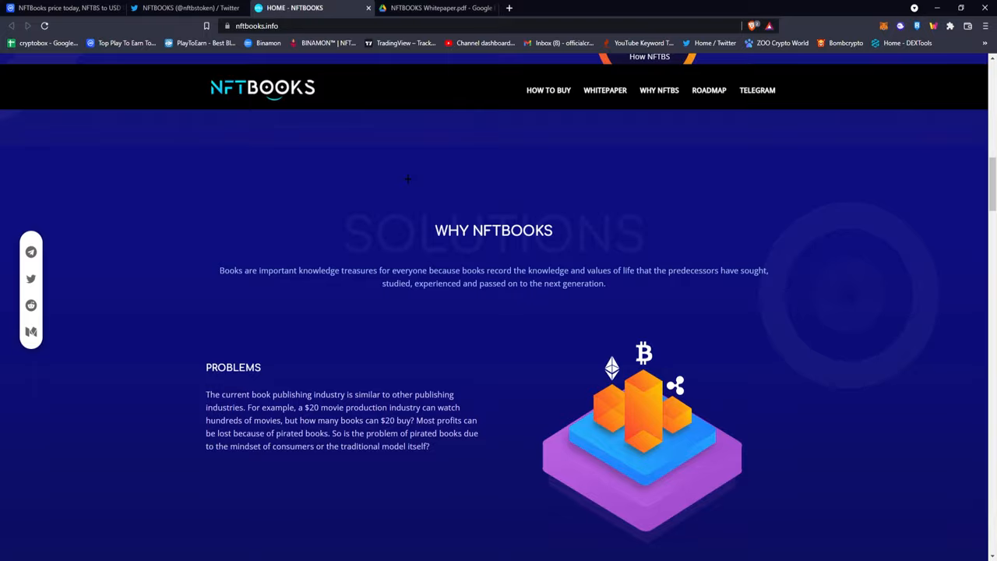
scroll(down, 3)
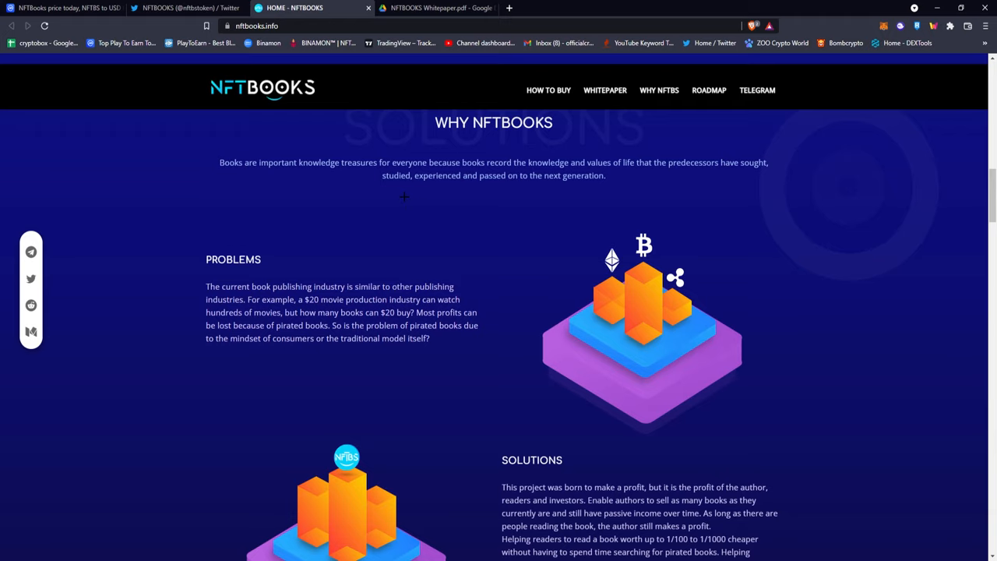
mouse_move(427, 212)
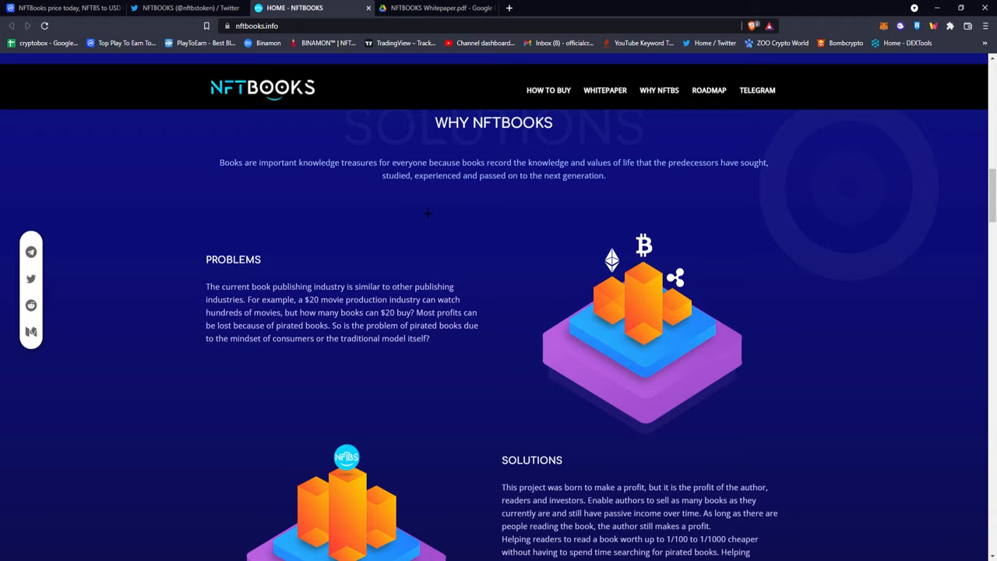
scroll(down, 3)
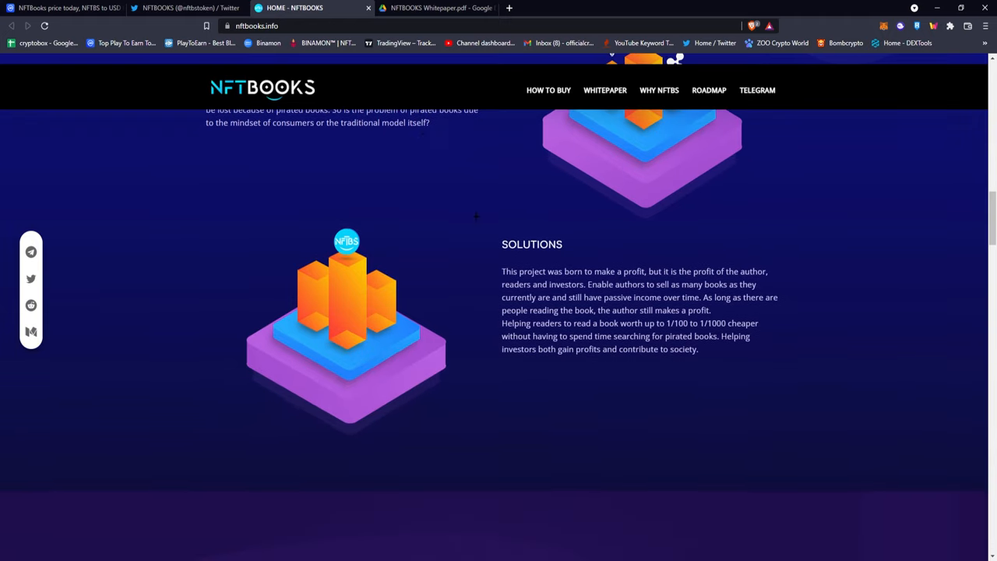
mouse_move(511, 226)
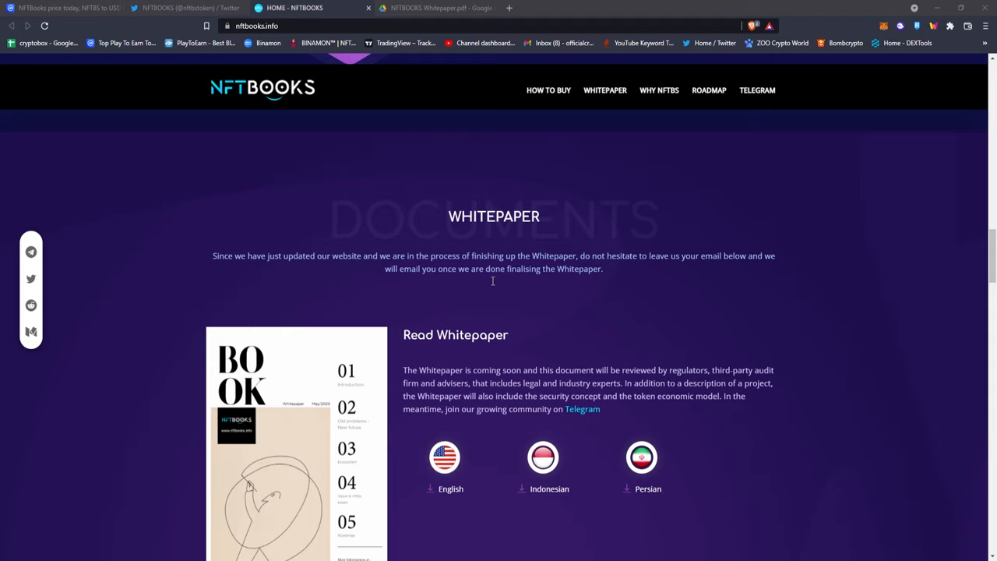
mouse_move(540, 298)
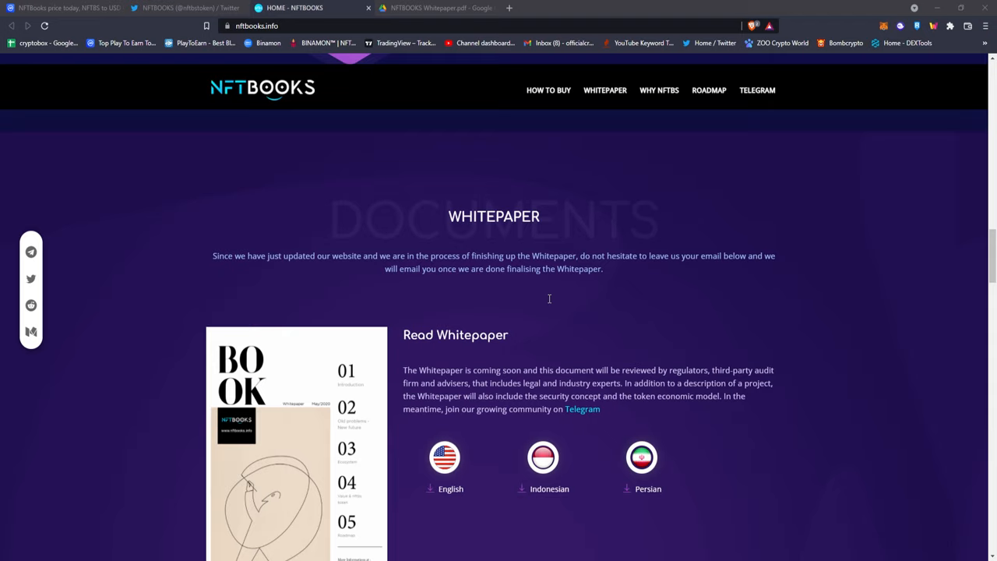
mouse_move(582, 237)
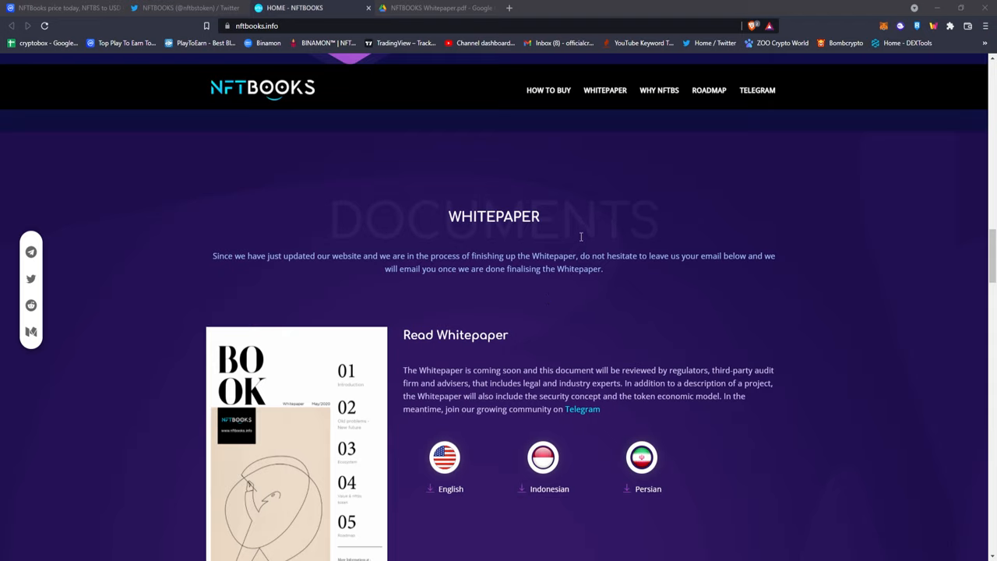
mouse_move(838, 295)
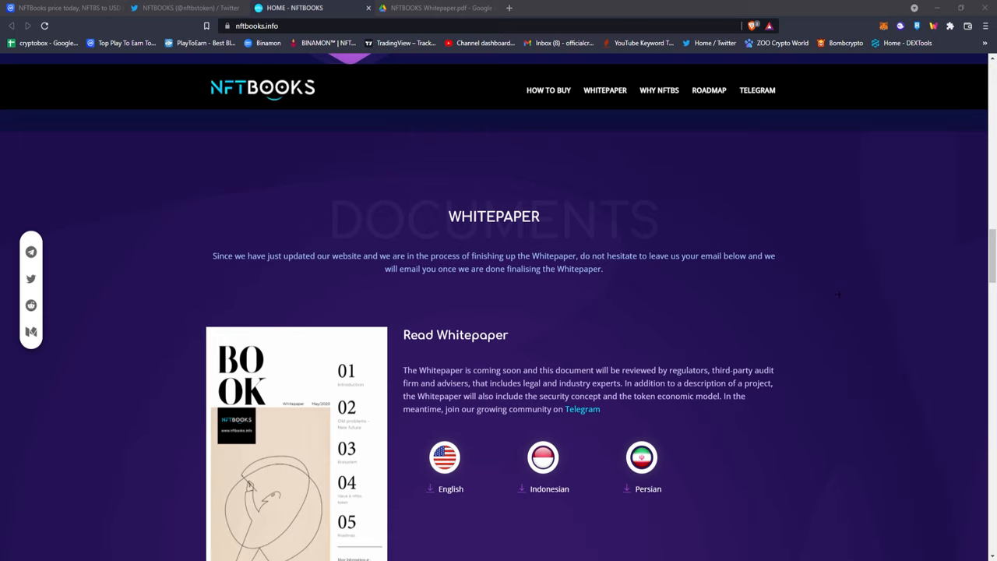
Scroll the NFTBOOKS whitepaper PDF in Google Drive from the cover to the Introduction page
scroll(down, 3)
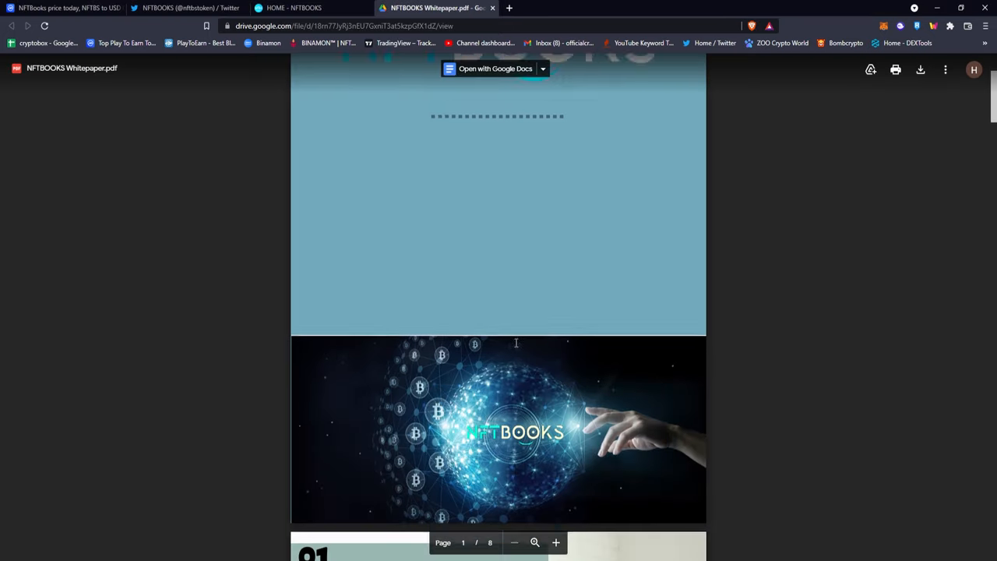
scroll(down, 3)
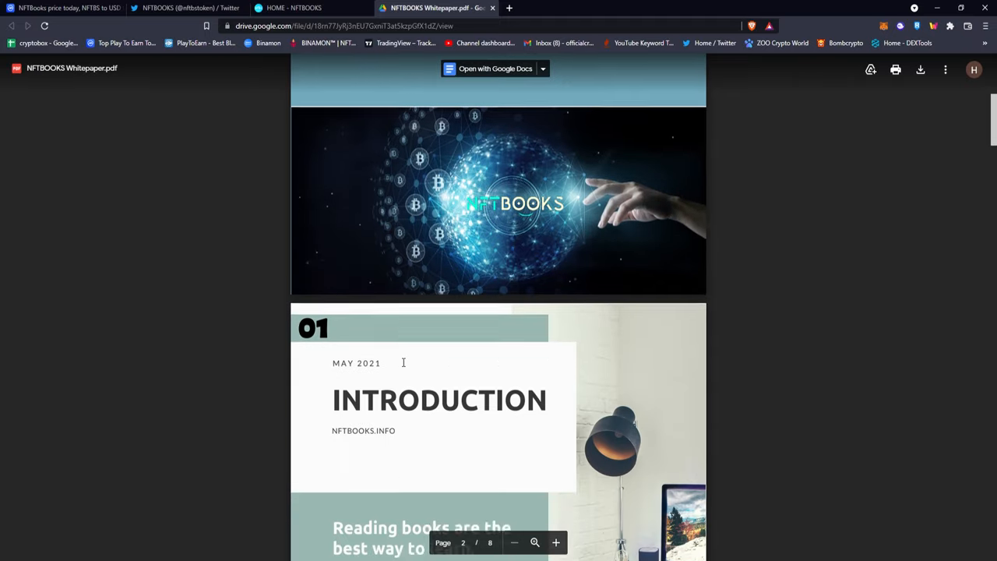
scroll(down, 3)
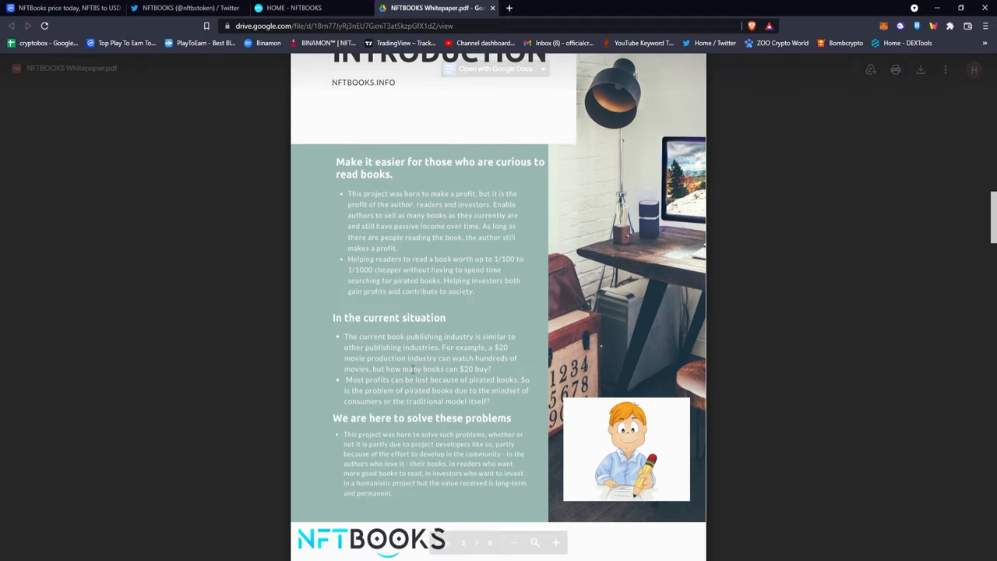
scroll(down, 3)
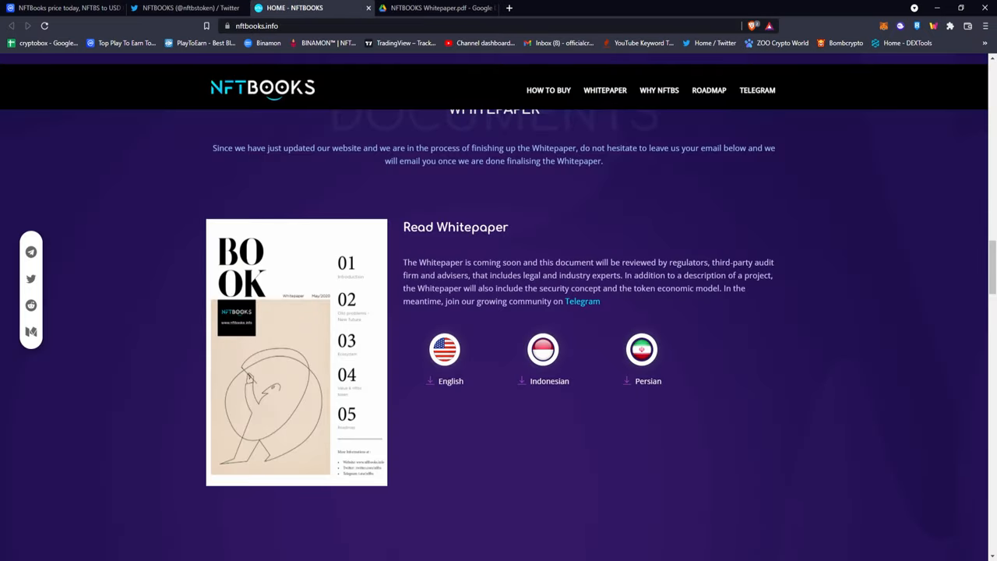
Scroll nftbooks.info down to the Roadmap showing the 2021 and 2022 stages
scroll(down, 3)
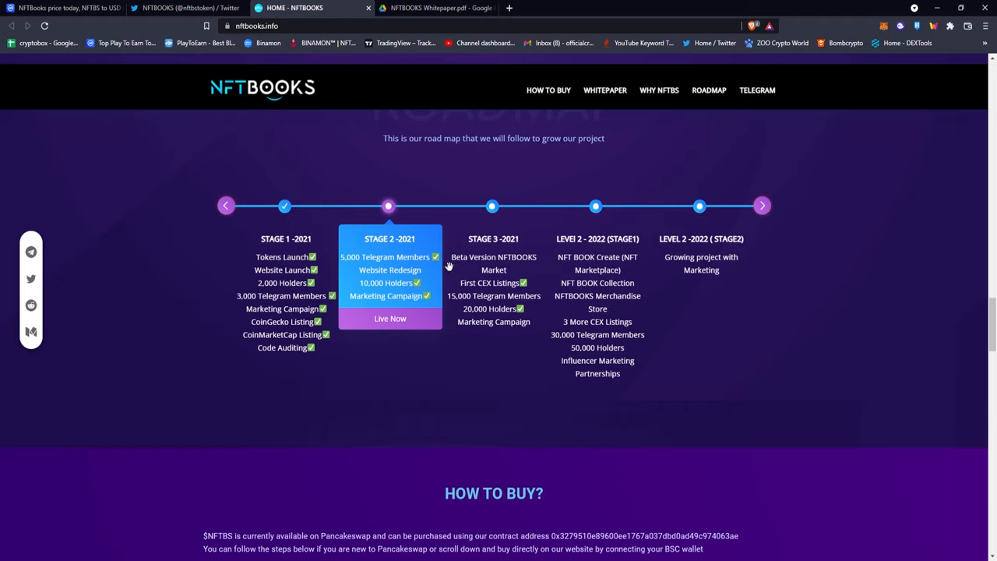
mouse_move(598, 267)
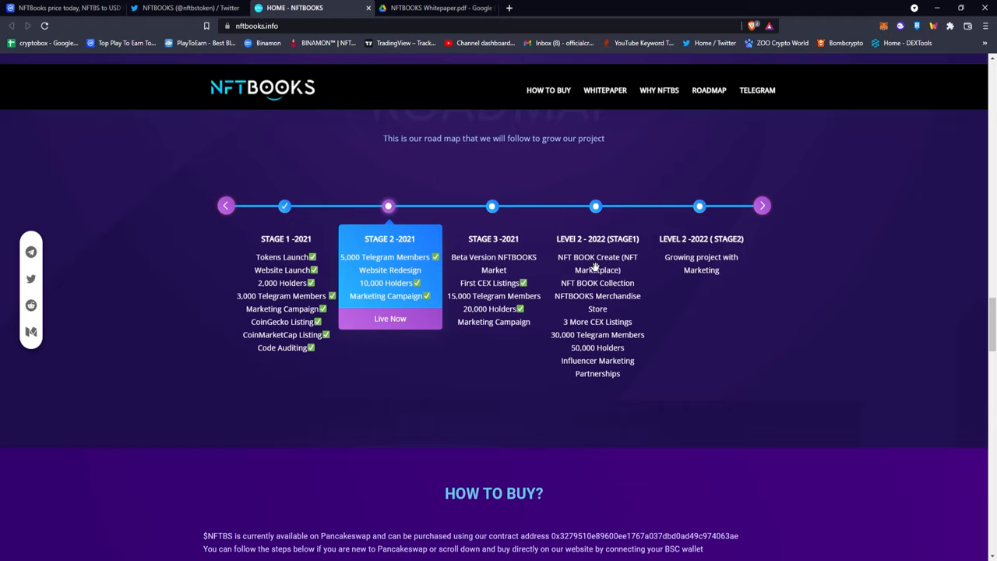
mouse_move(686, 230)
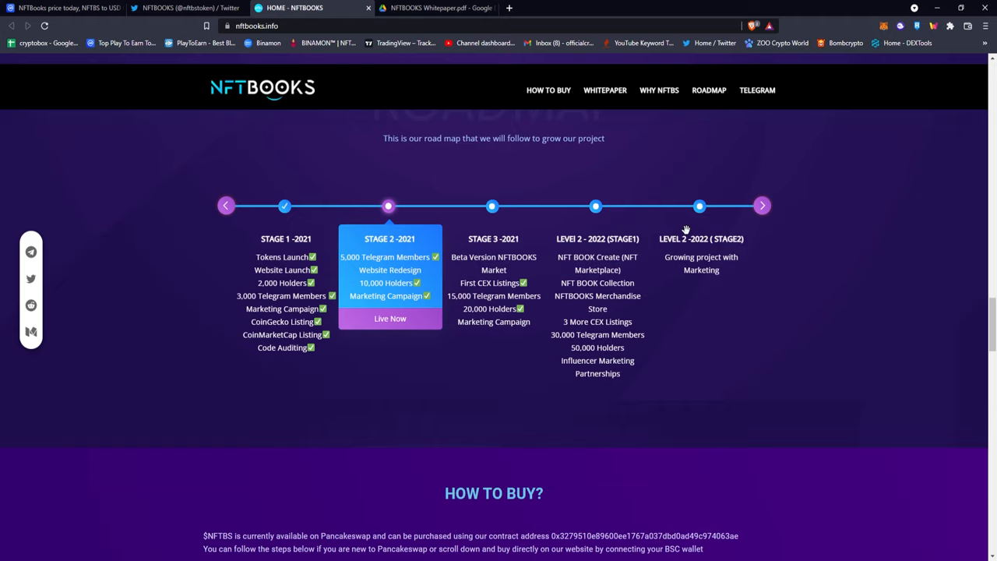
mouse_move(684, 231)
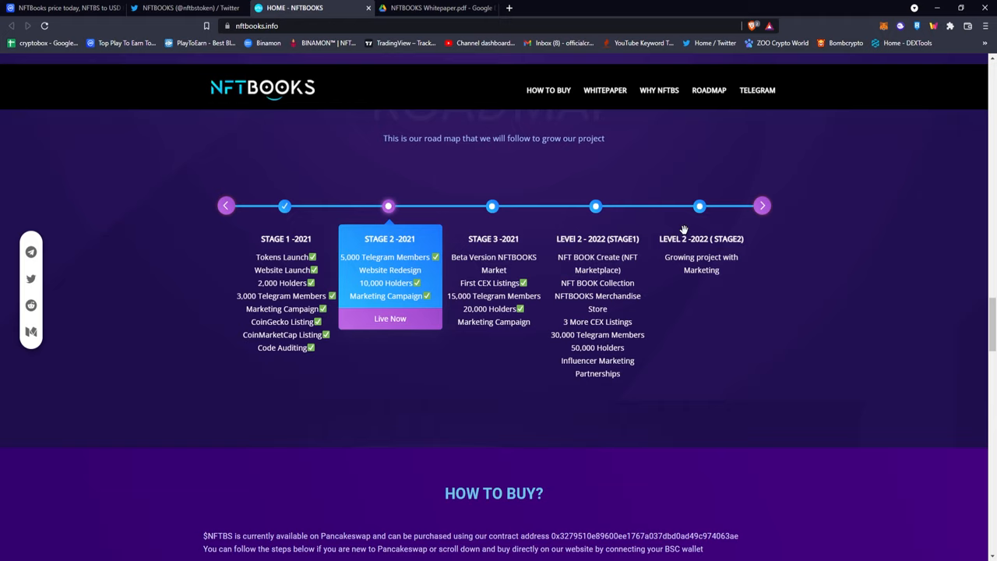
mouse_move(573, 350)
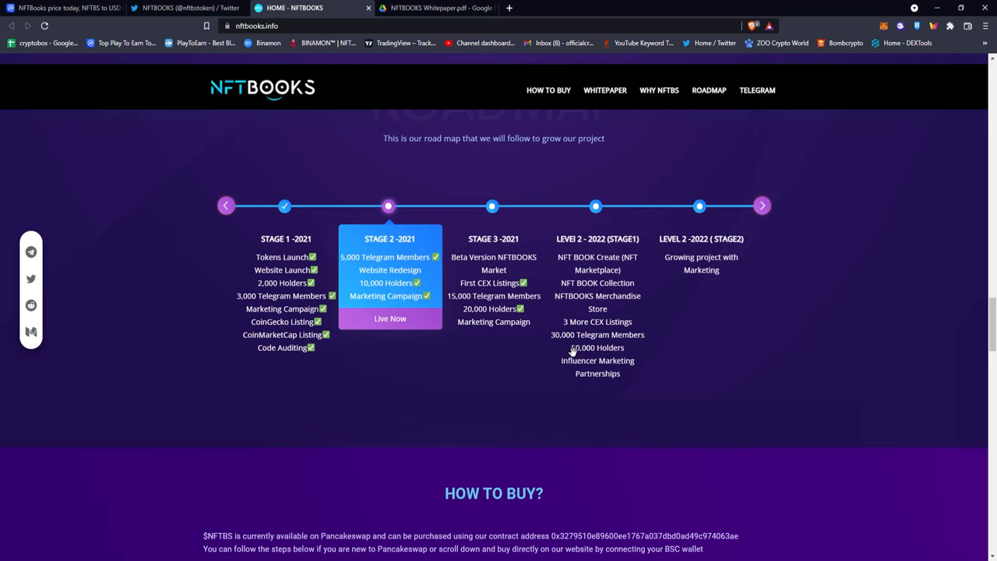
Scroll to the HOW TO BUY? steps, from MetaMask setup through slippage and swap
scroll(down, 3)
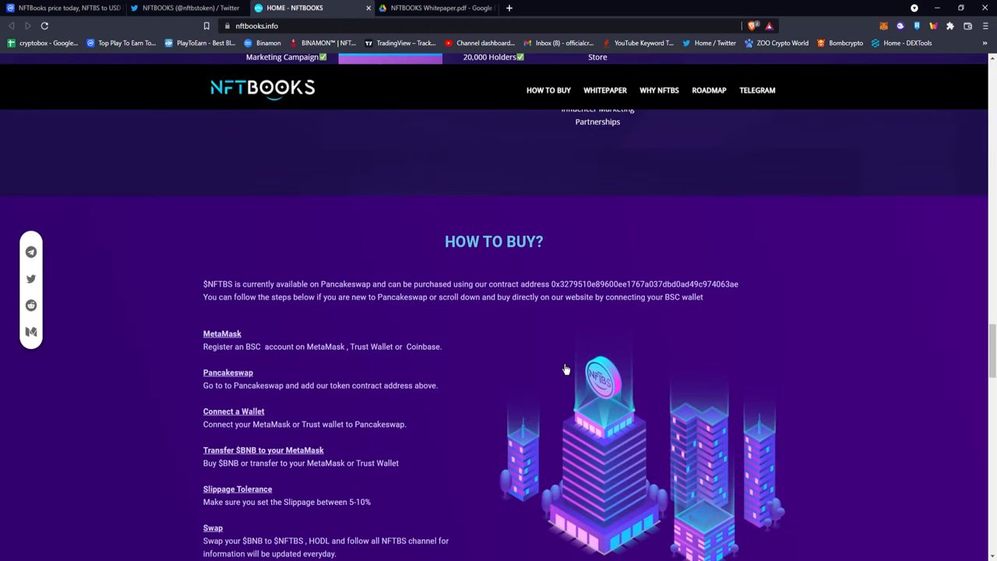
scroll(down, 3)
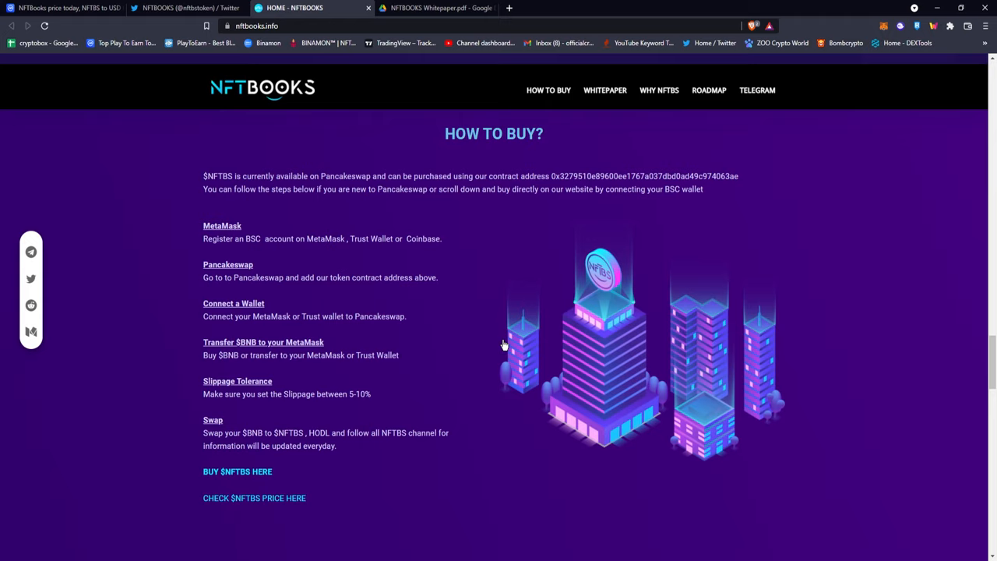
mouse_move(592, 156)
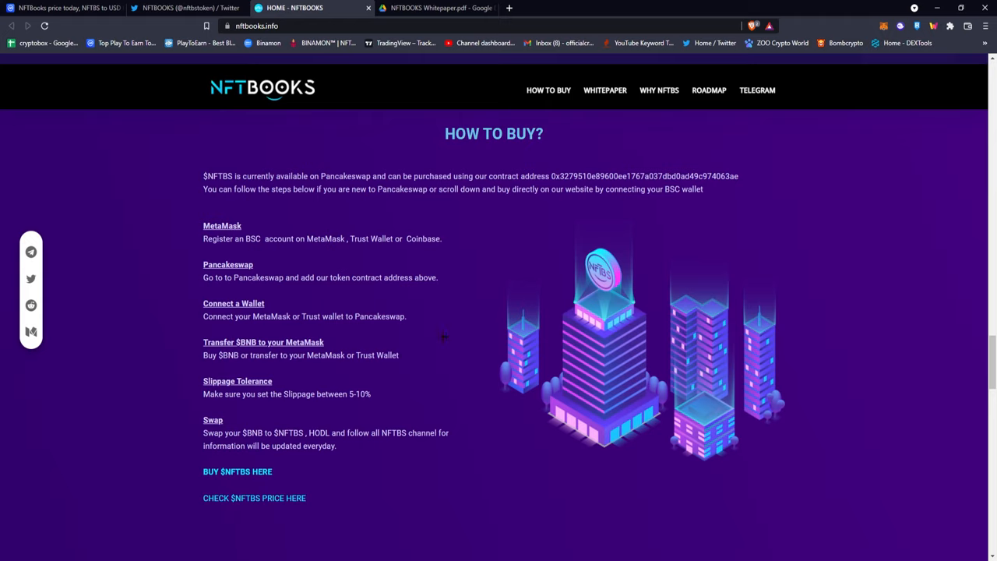
mouse_move(345, 398)
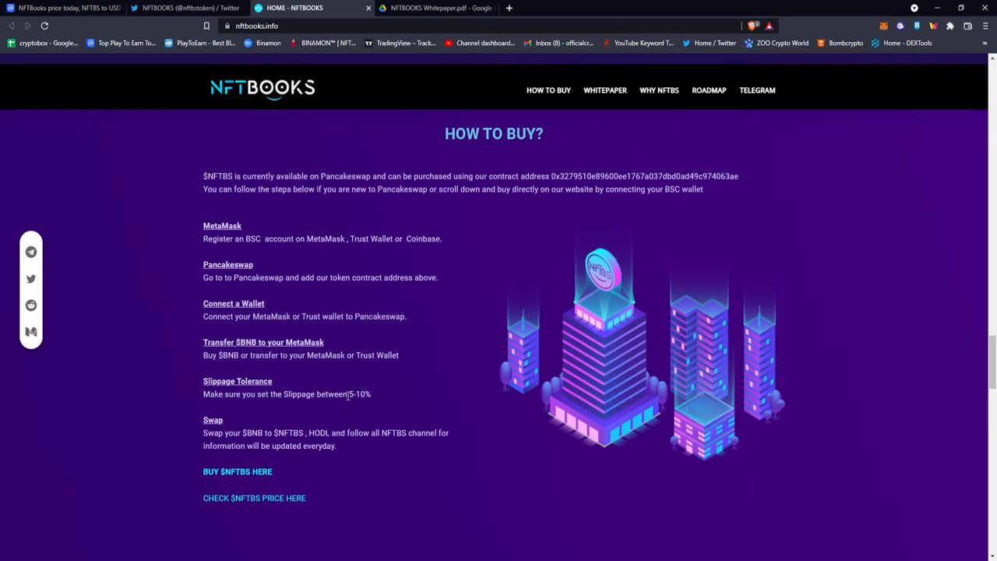
mouse_move(352, 399)
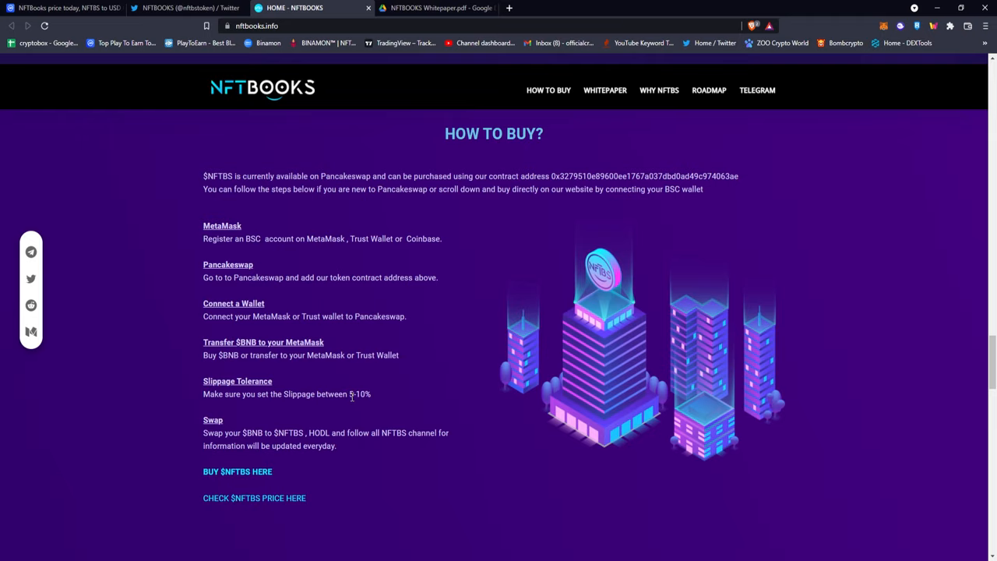
scroll(down, 3)
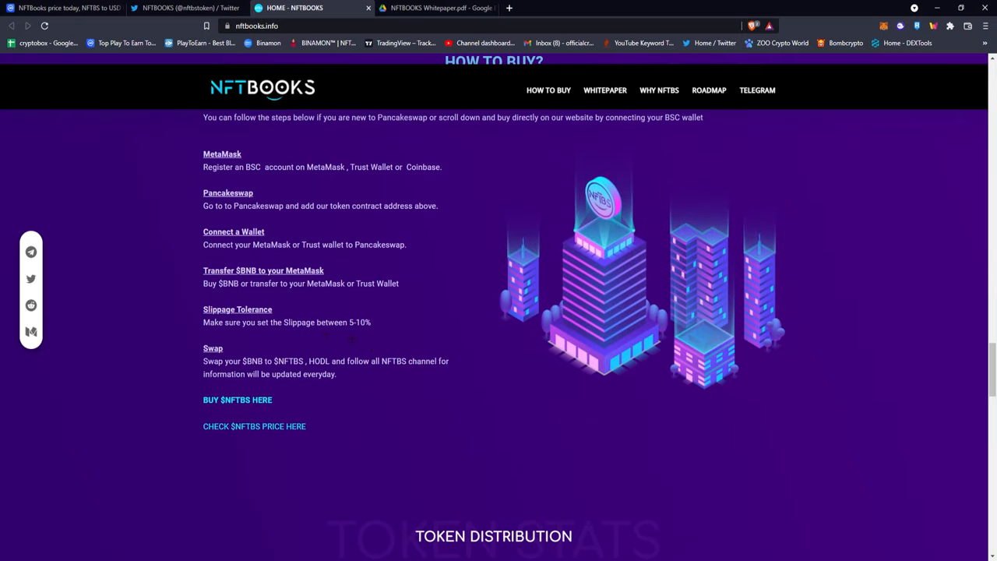
Scroll to the Token Distribution section with the $NFTBS details and allocation pie chart
scroll(down, 3)
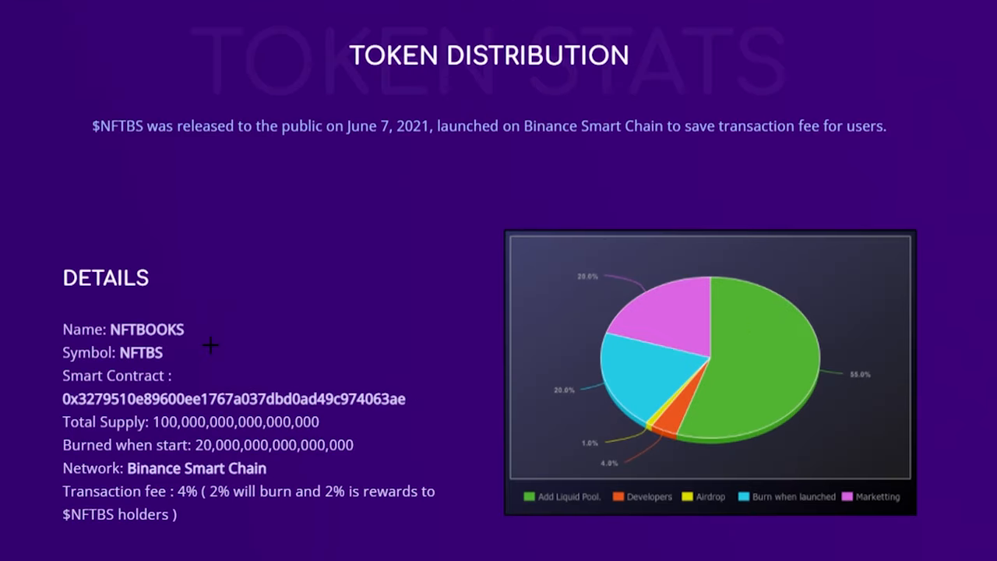
mouse_move(185, 351)
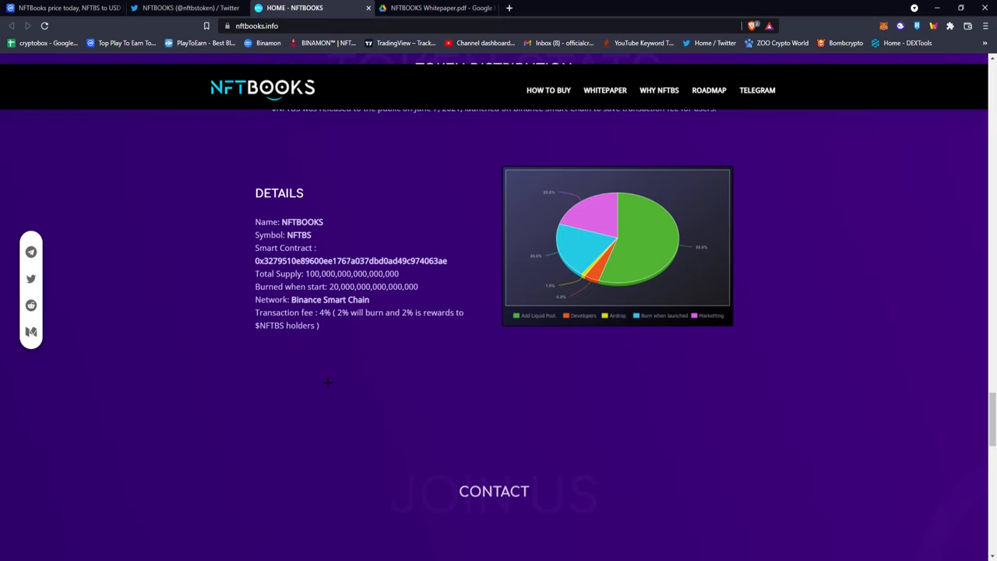
Scroll past the NFTBooks contact form, then return to the CoinMarketCap NFTBooks tab
scroll(down, 3)
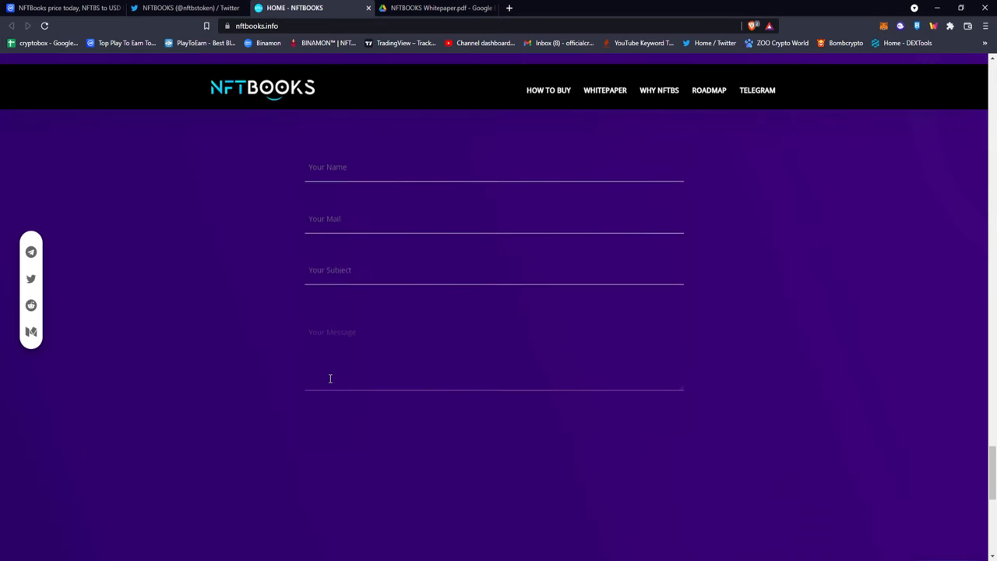
scroll(down, 3)
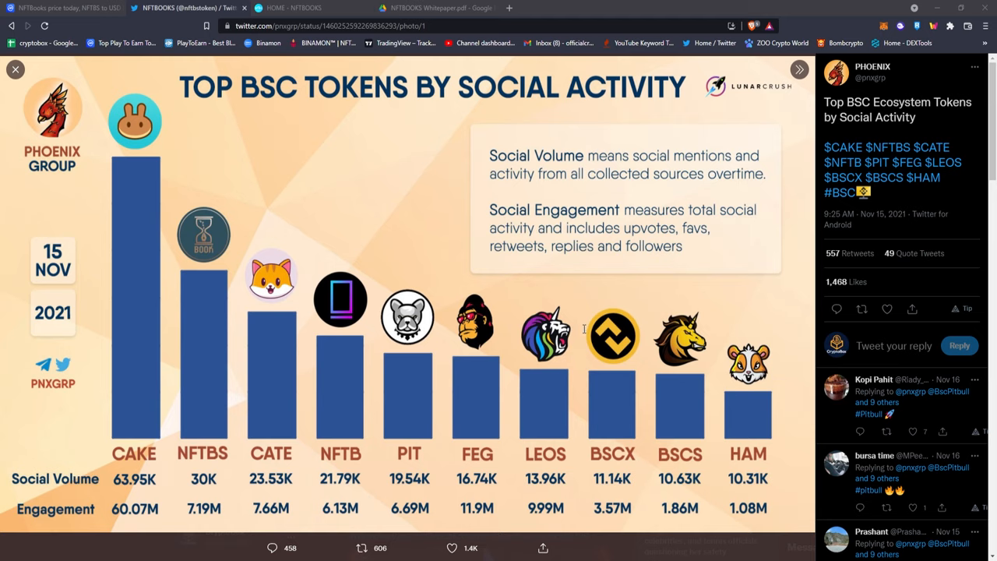
click(59, 8)
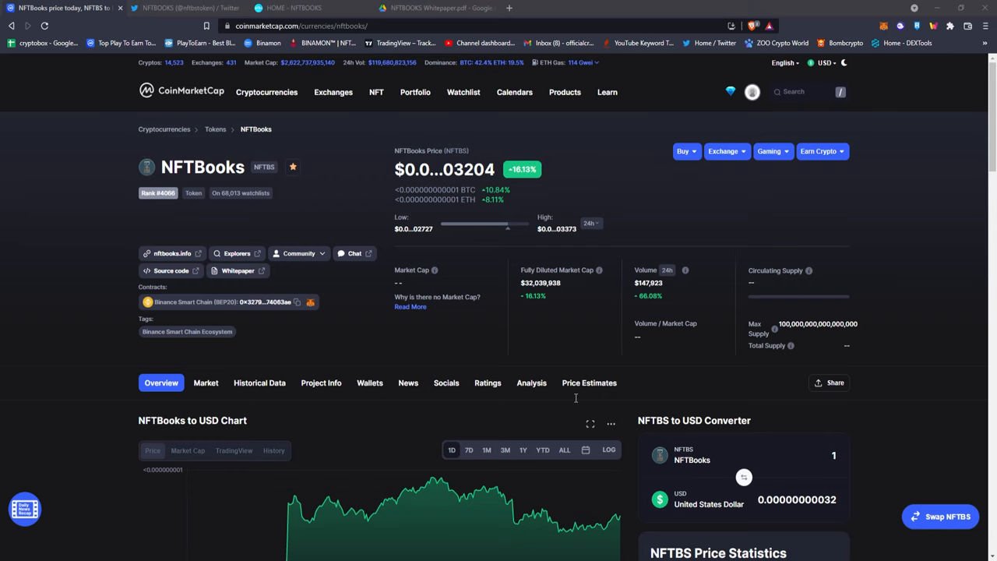